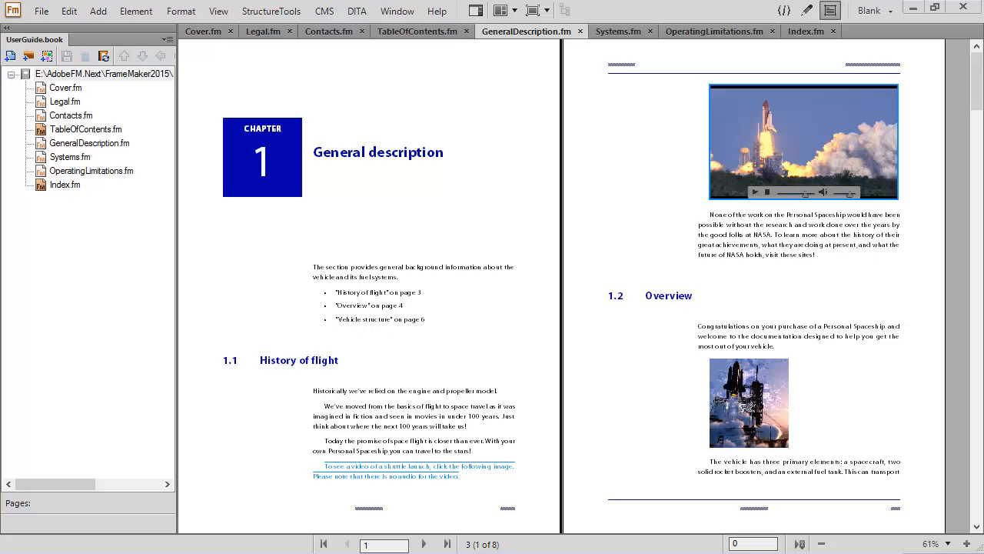
Bring up the File menu for the open UserGuide book.
click(42, 10)
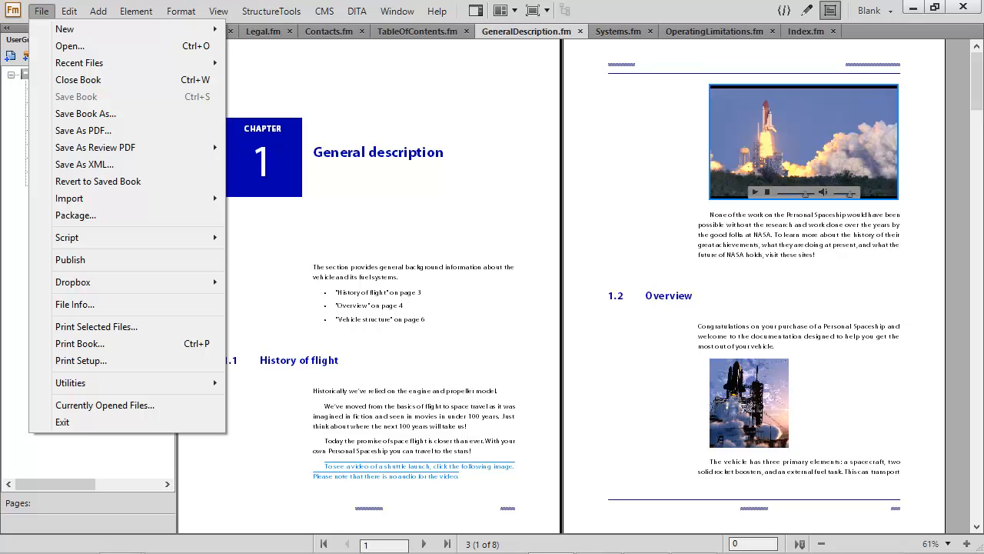
Package the UserGuide book into UserGuide.zip, leaving all file-type exclusions unchecked.
click(75, 215)
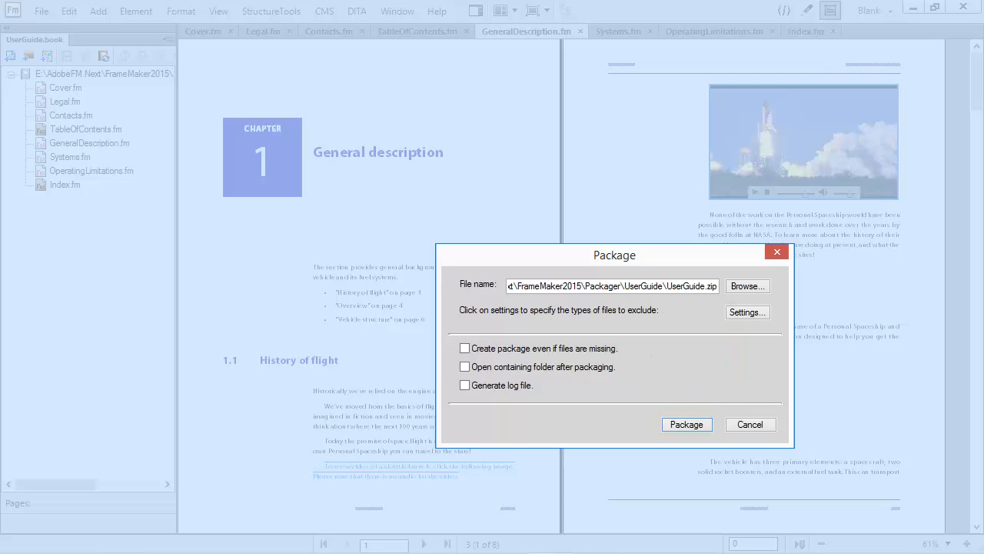
click(747, 310)
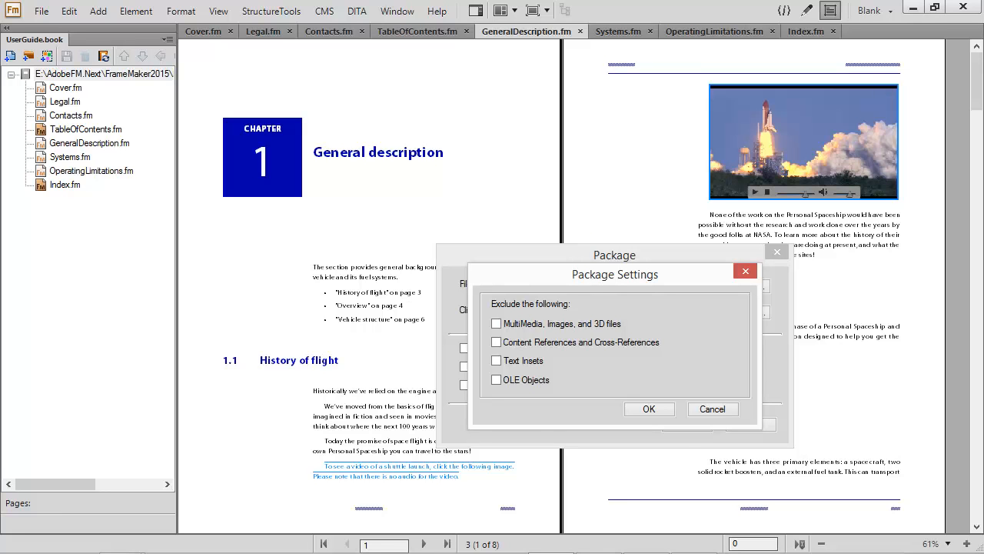
click(649, 409)
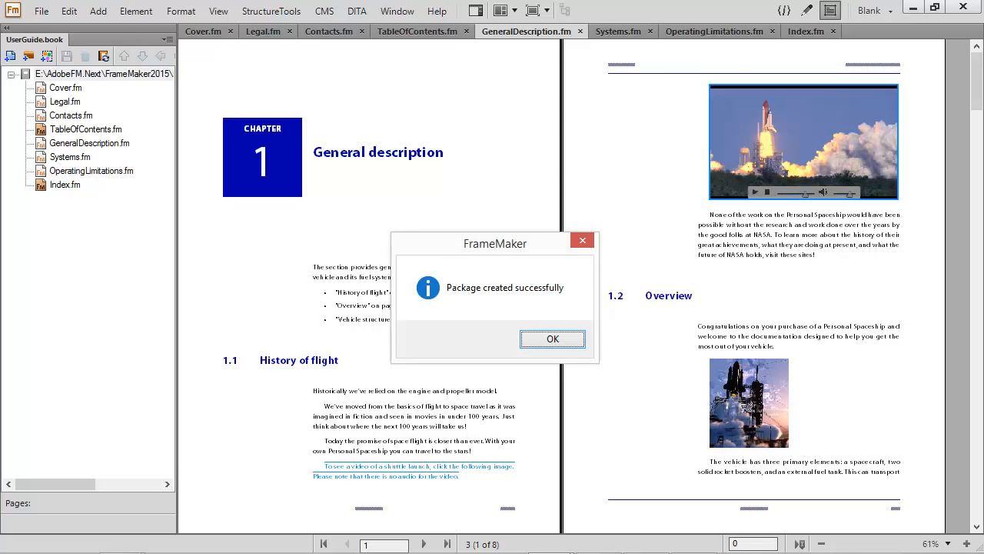
Package the UserGuide_master DITA map into TravelDITA_master.zip and confirm the success message.
click(552, 340)
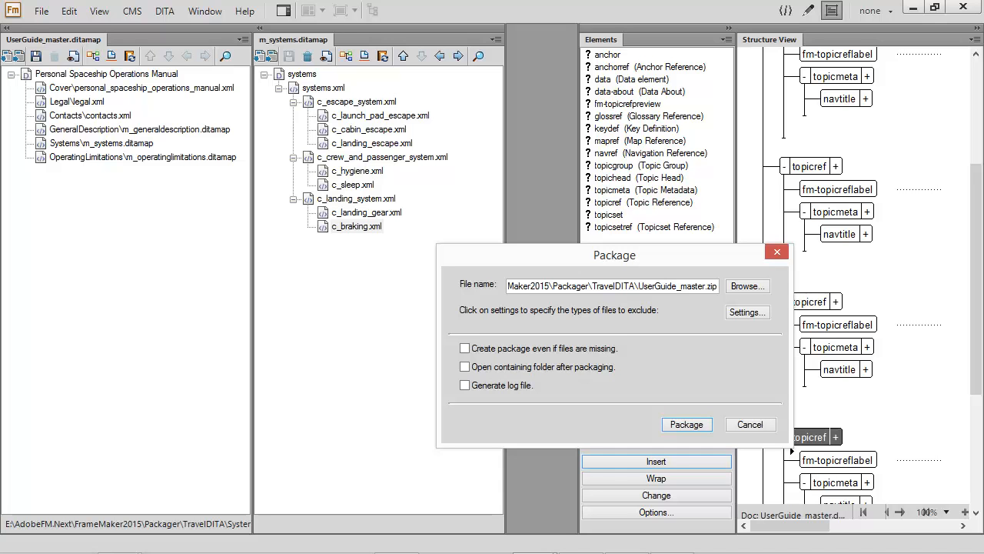
click(686, 425)
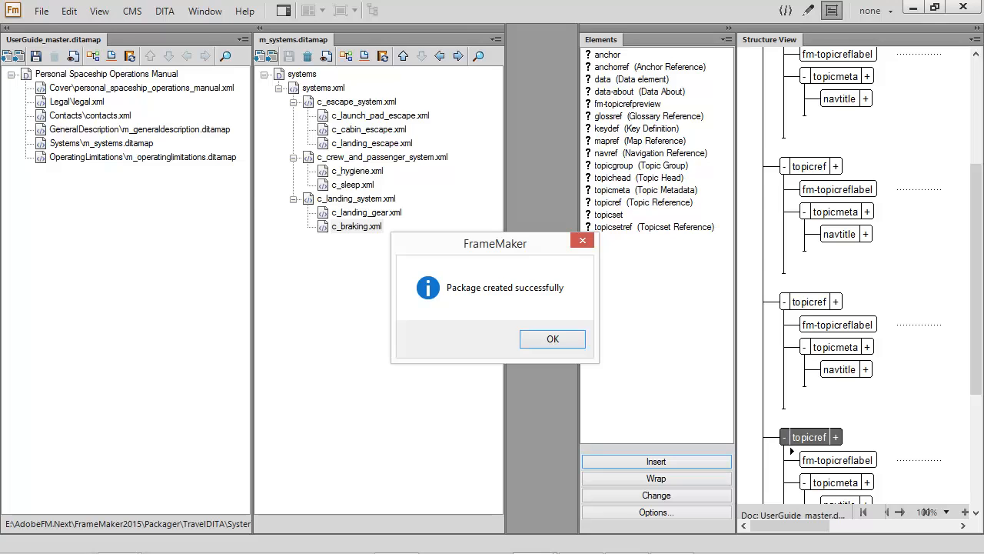
click(552, 340)
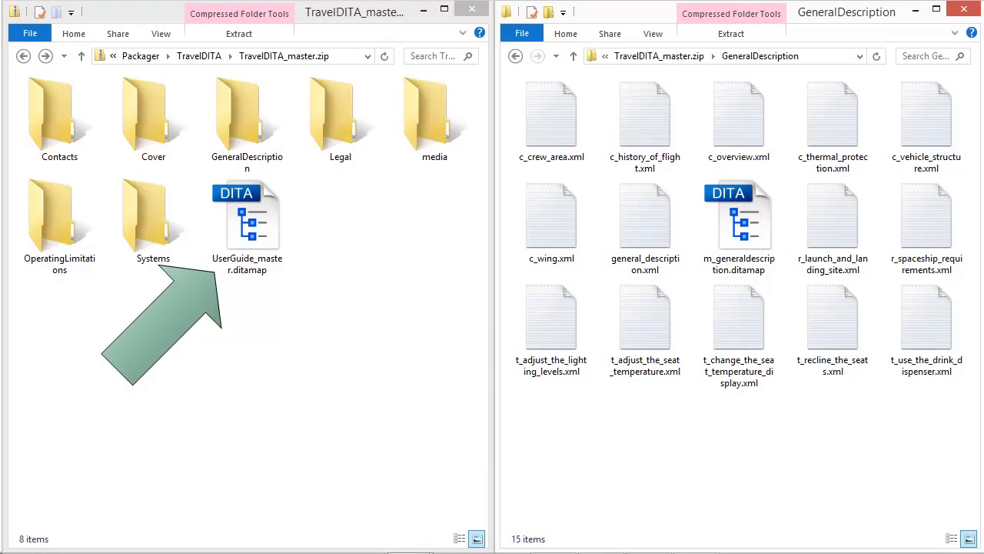